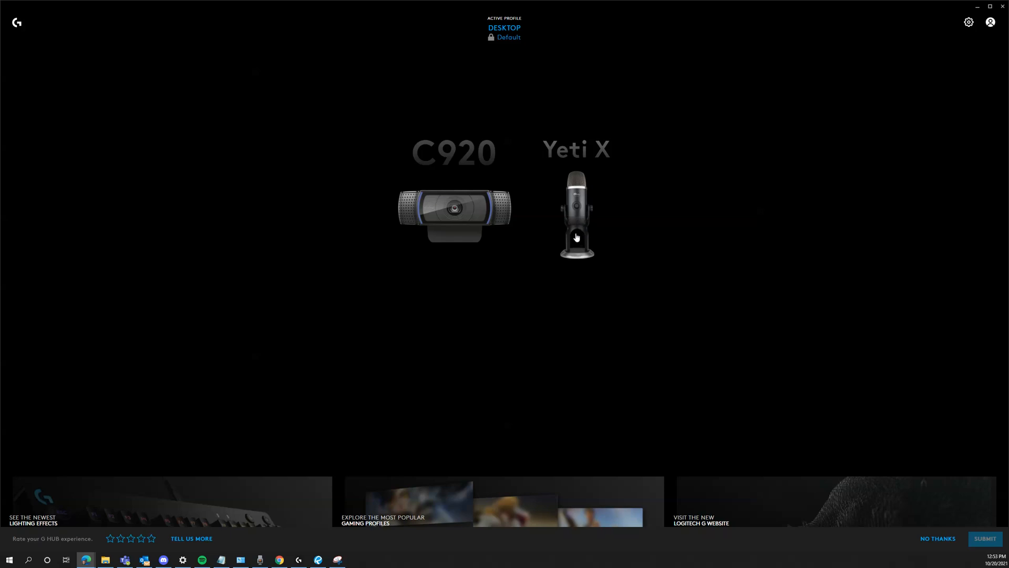
mouse_move(585, 278)
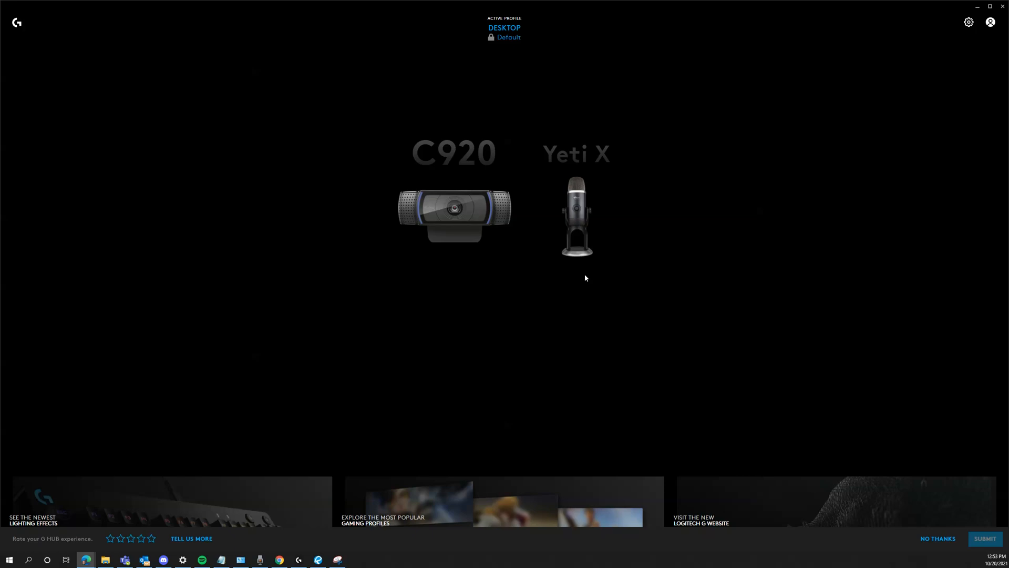
mouse_move(585, 271)
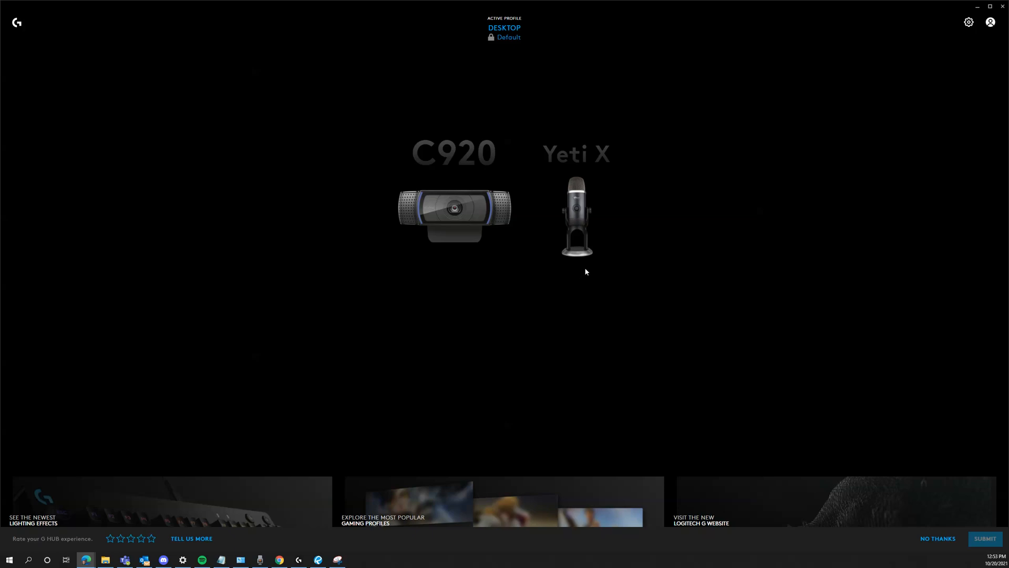
mouse_move(585, 274)
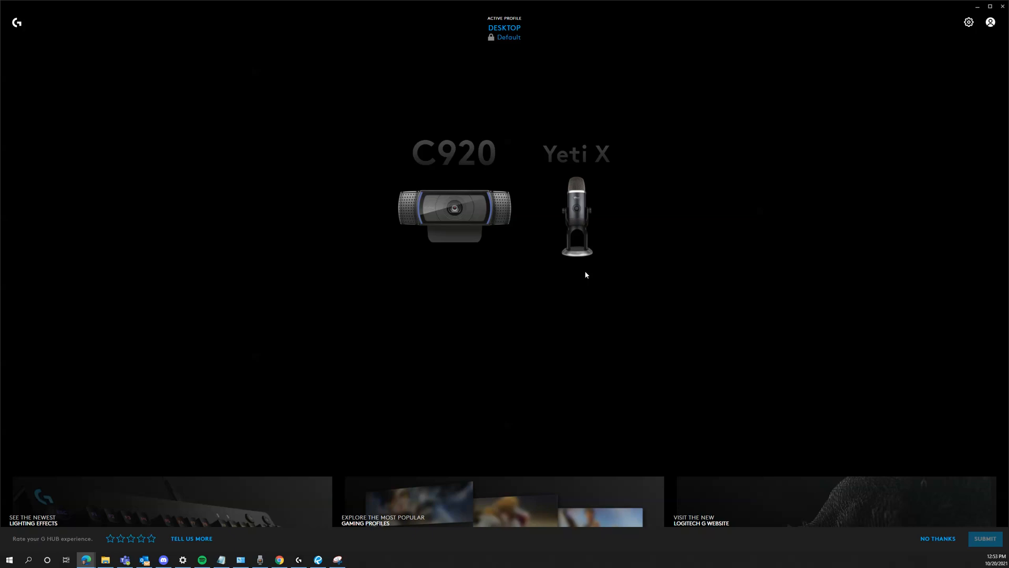
mouse_move(593, 273)
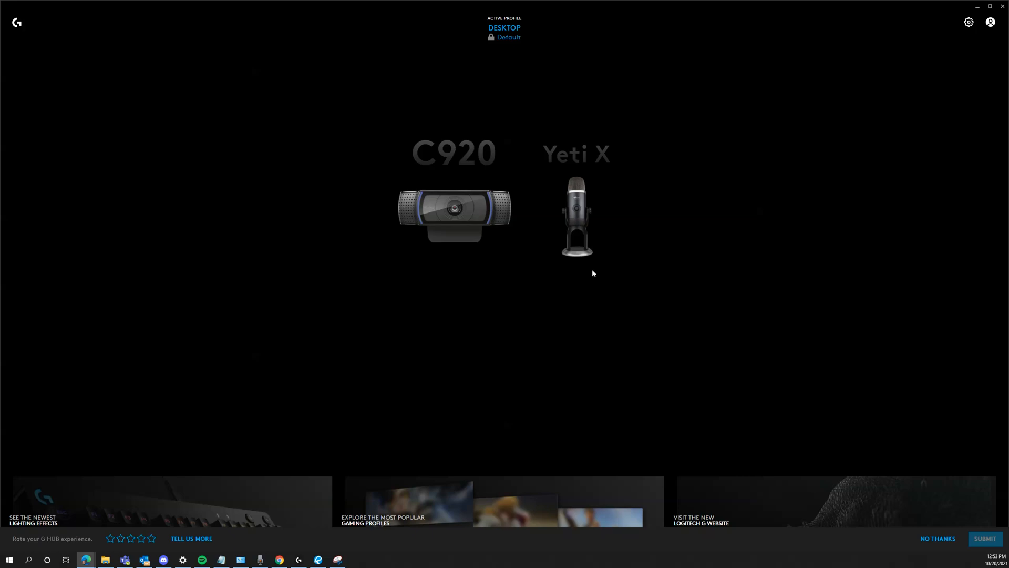
mouse_move(589, 277)
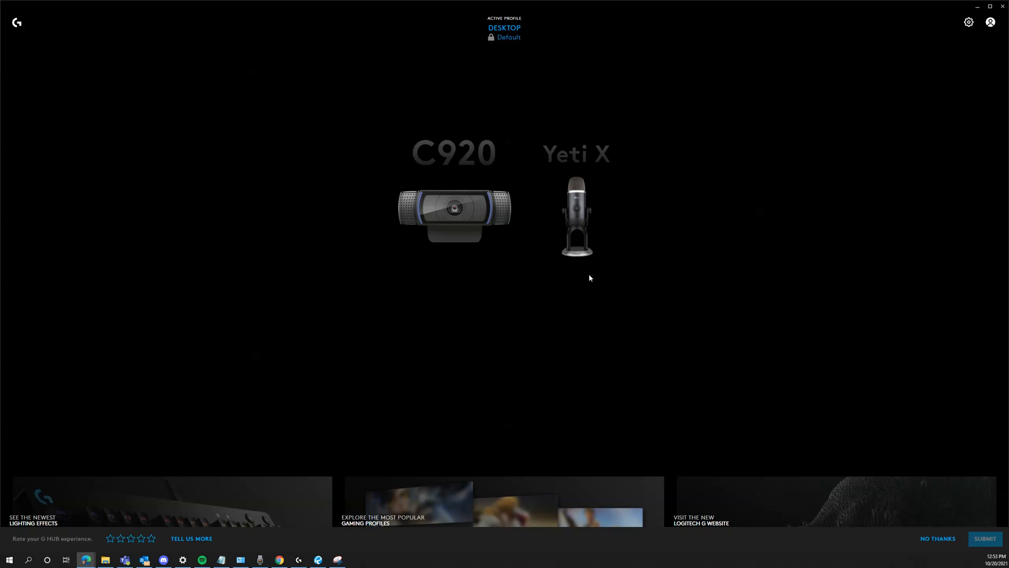
mouse_move(599, 268)
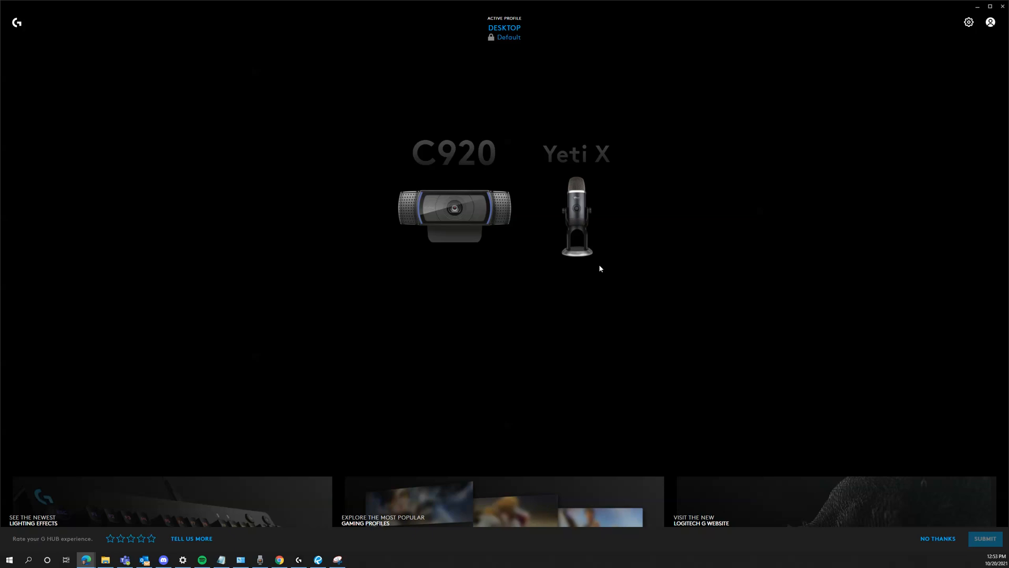
Step: Reach Devices and Printers from Control Panel, listing the Yeti X among connected devices
left_click(9, 559)
type("contro")
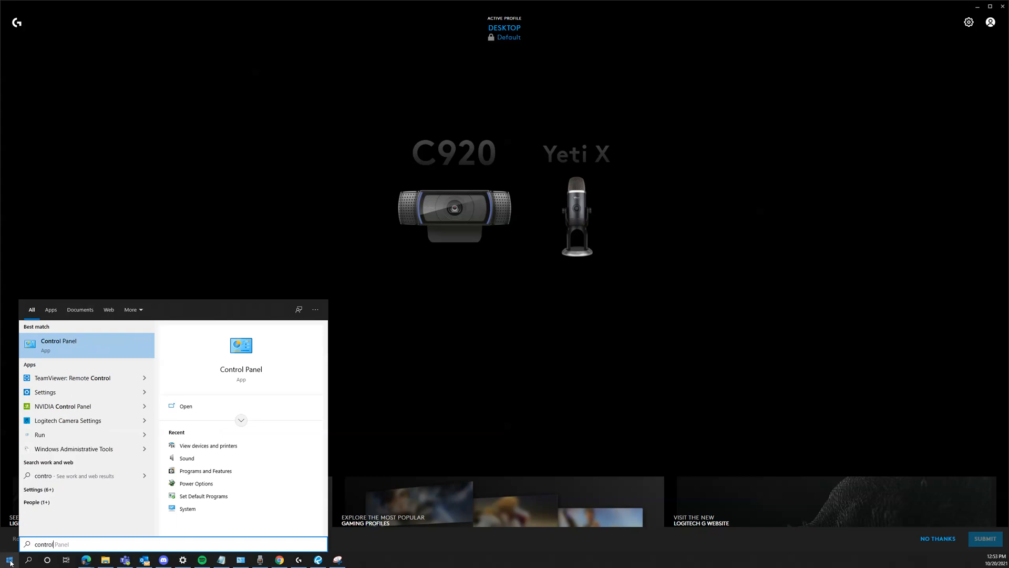
left_click(59, 341)
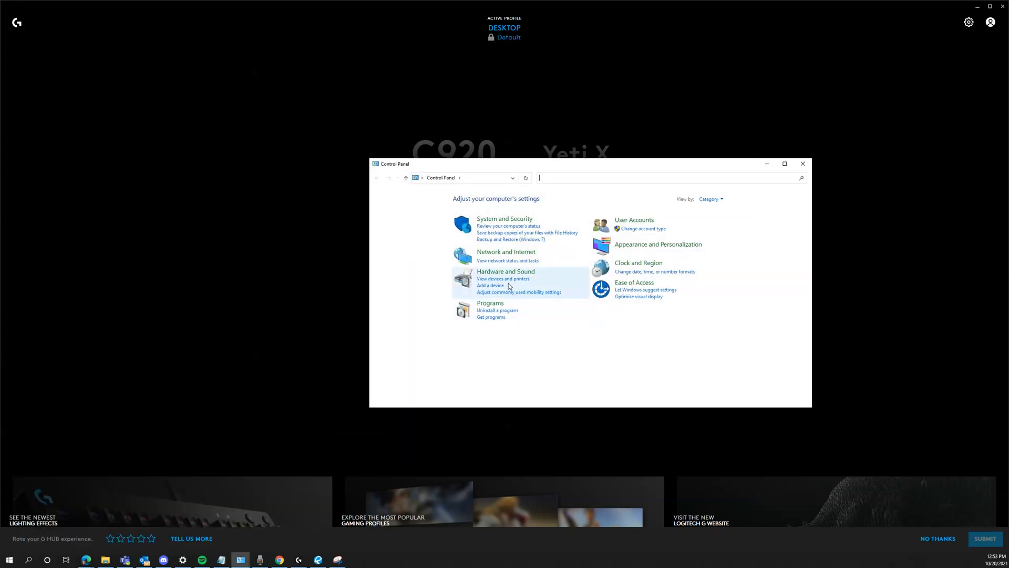
left_click(503, 277)
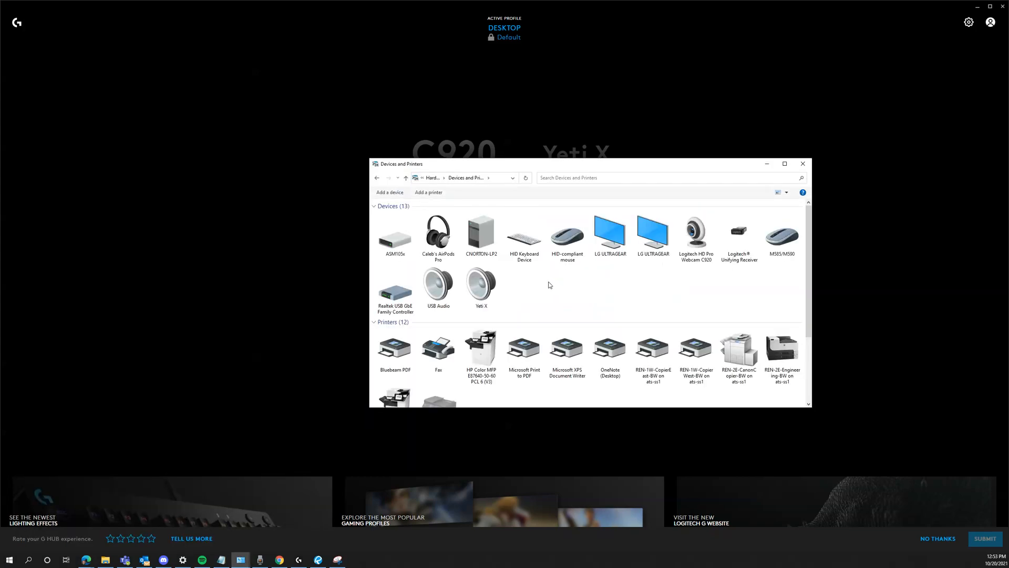
mouse_move(571, 306)
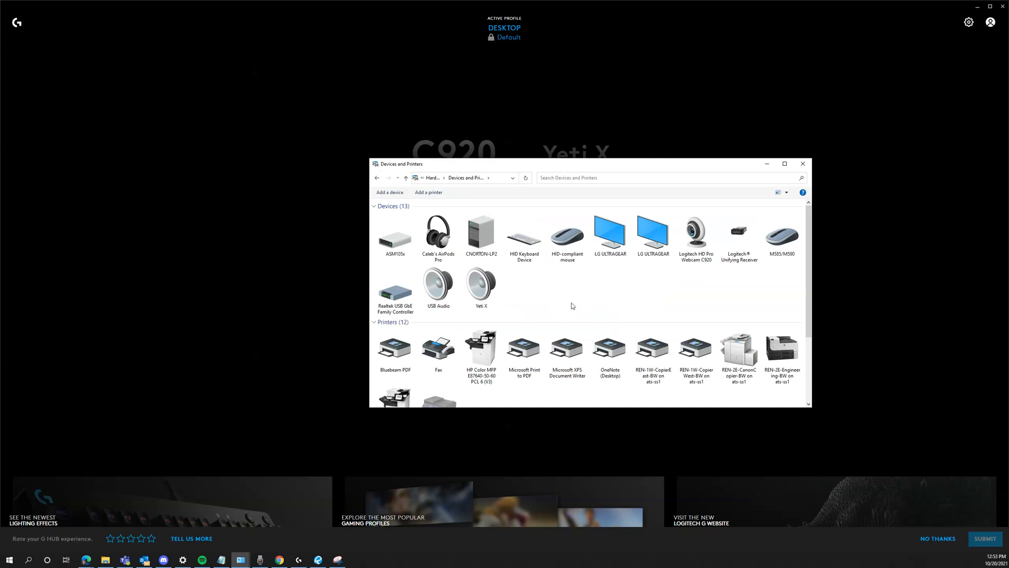
mouse_move(543, 297)
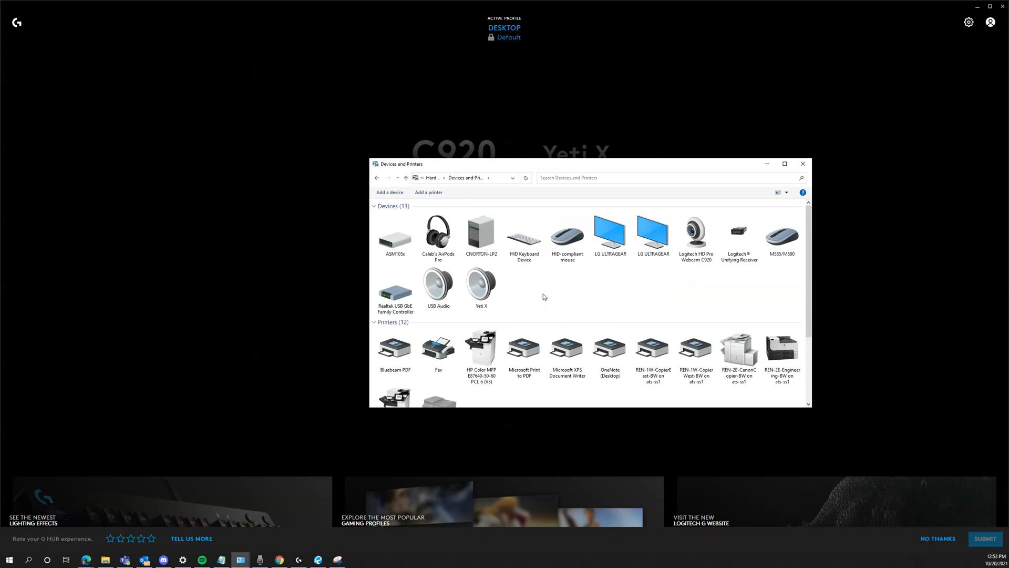
mouse_move(566, 293)
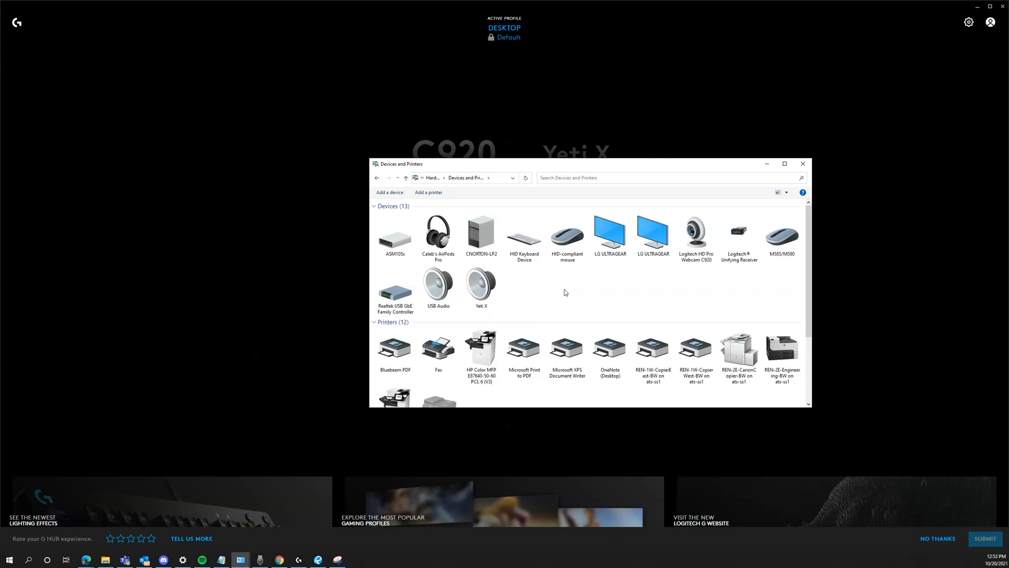
mouse_move(497, 294)
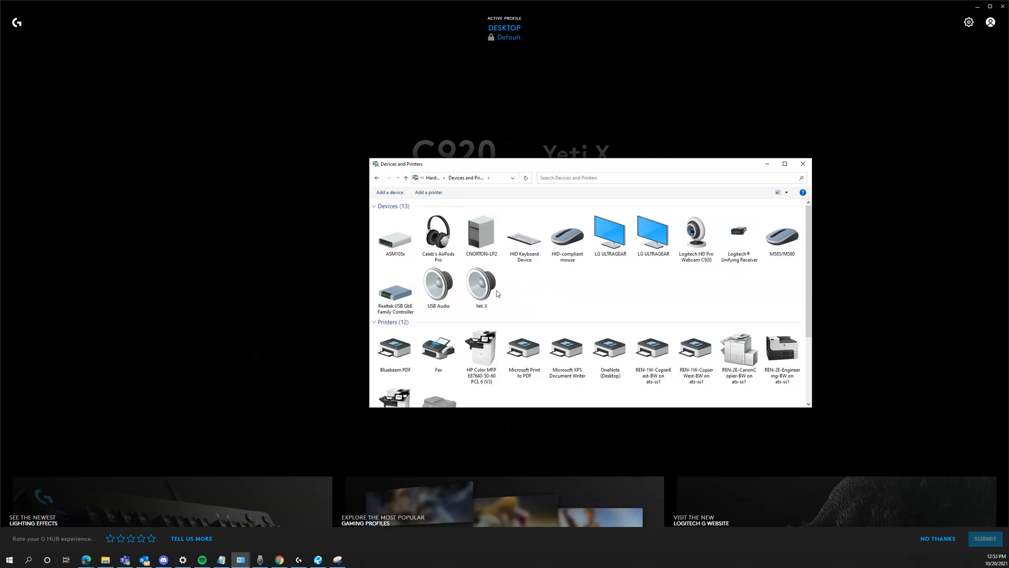
right_click(481, 286)
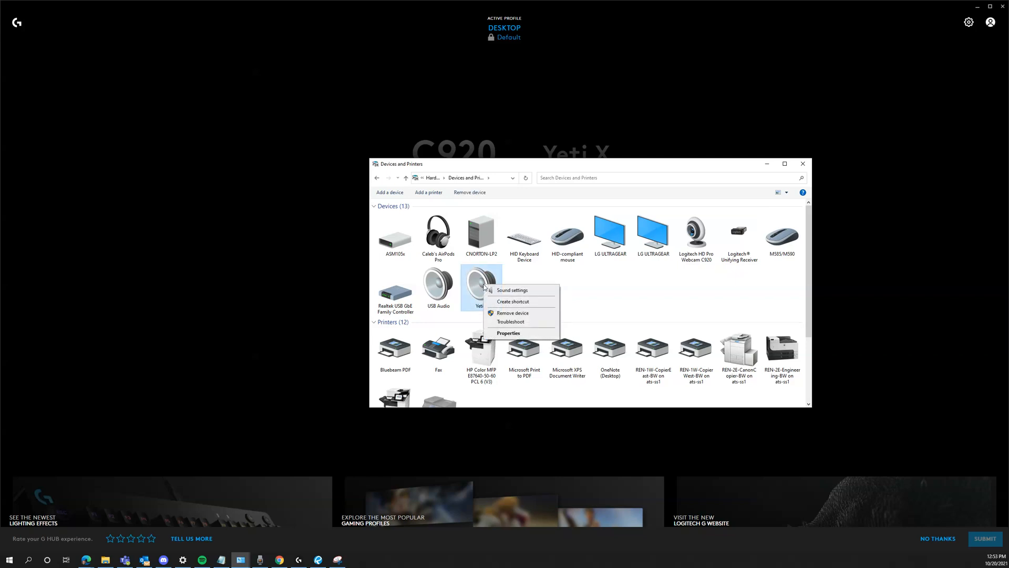
mouse_move(512, 302)
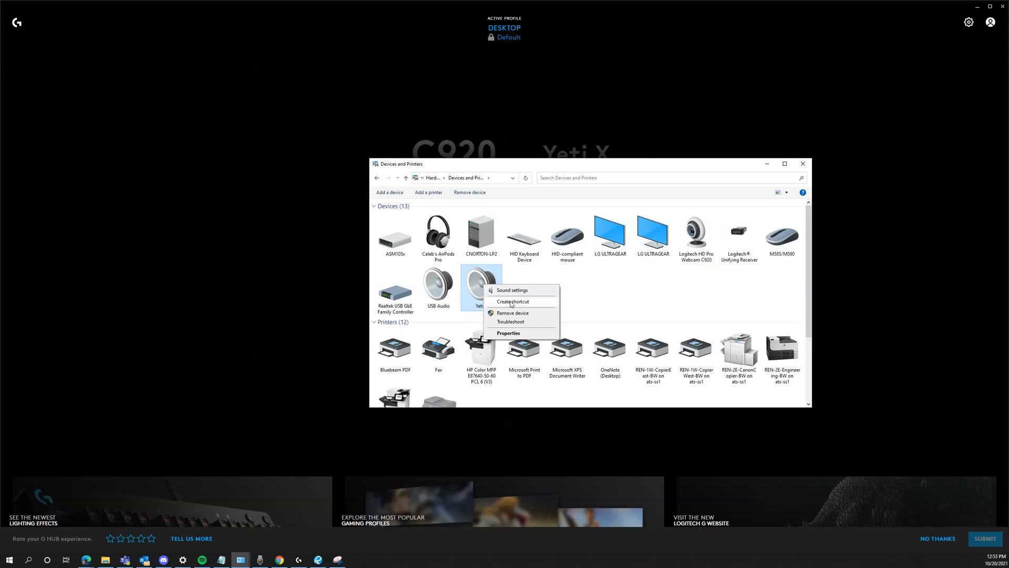
mouse_move(581, 303)
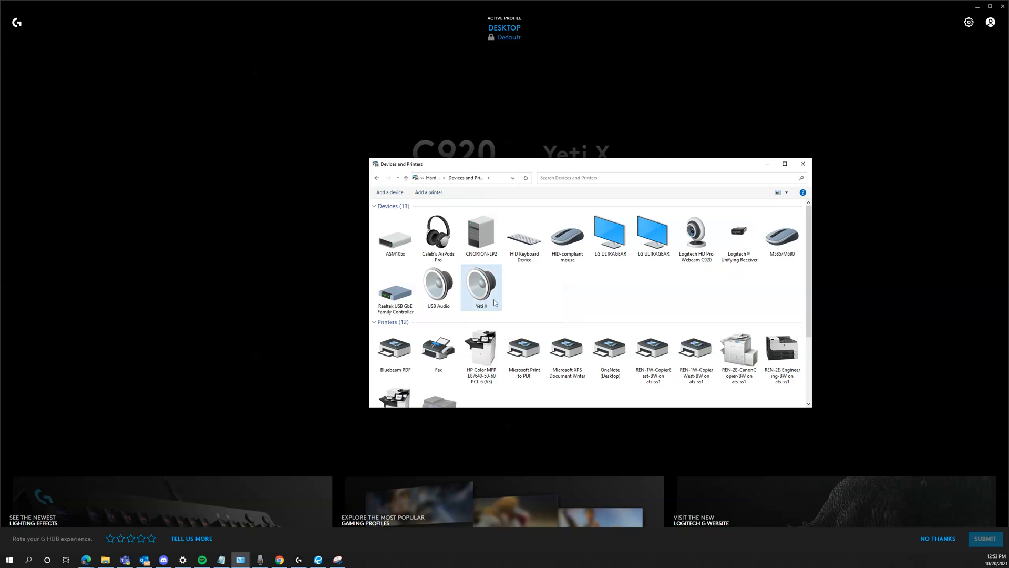
mouse_move(538, 302)
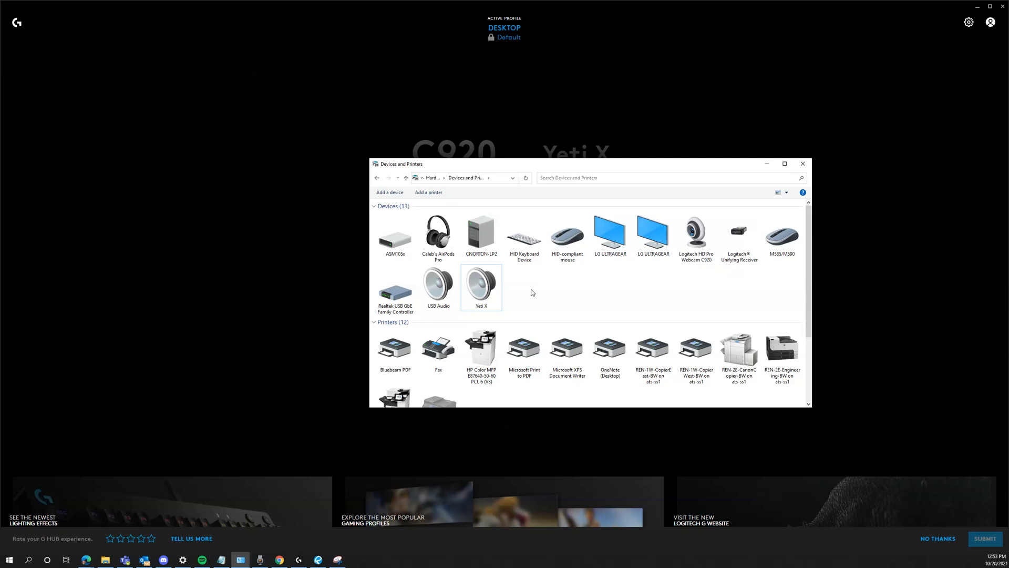
mouse_move(521, 294)
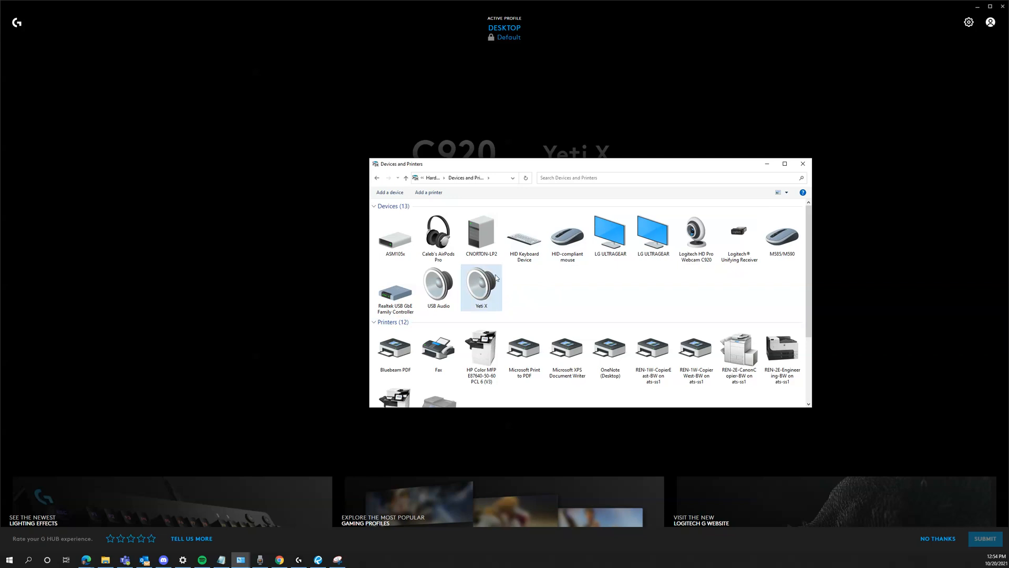
Step: Choose Speakers (Yeti X) as the output device on the Windows Sound page
left_click(7, 559)
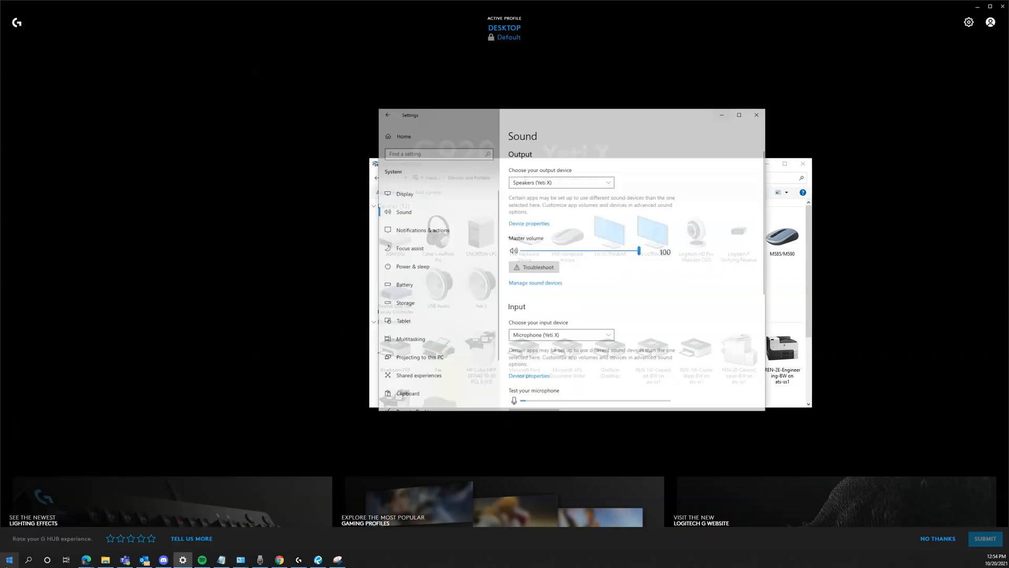
left_click(561, 182)
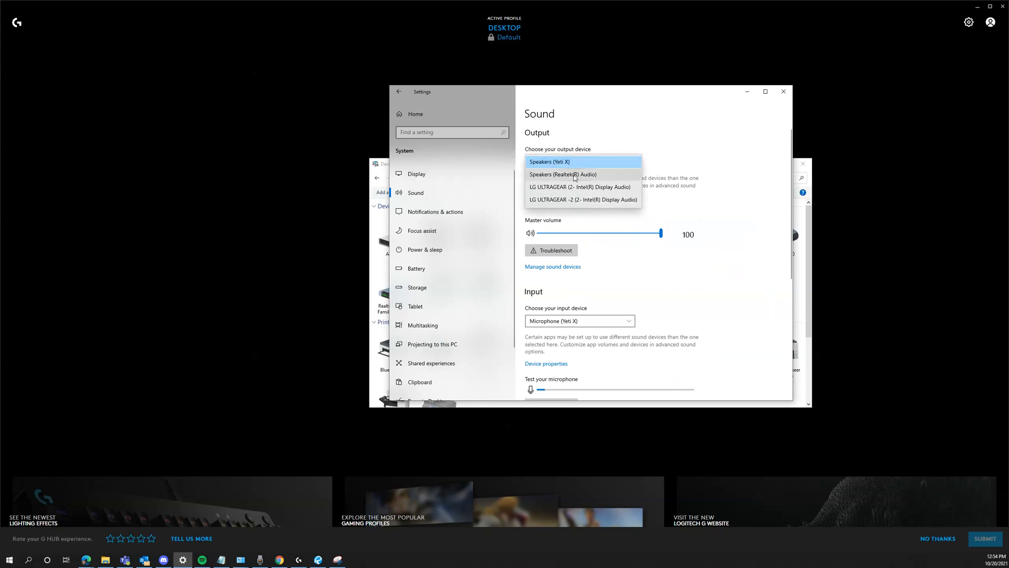
left_click(549, 162)
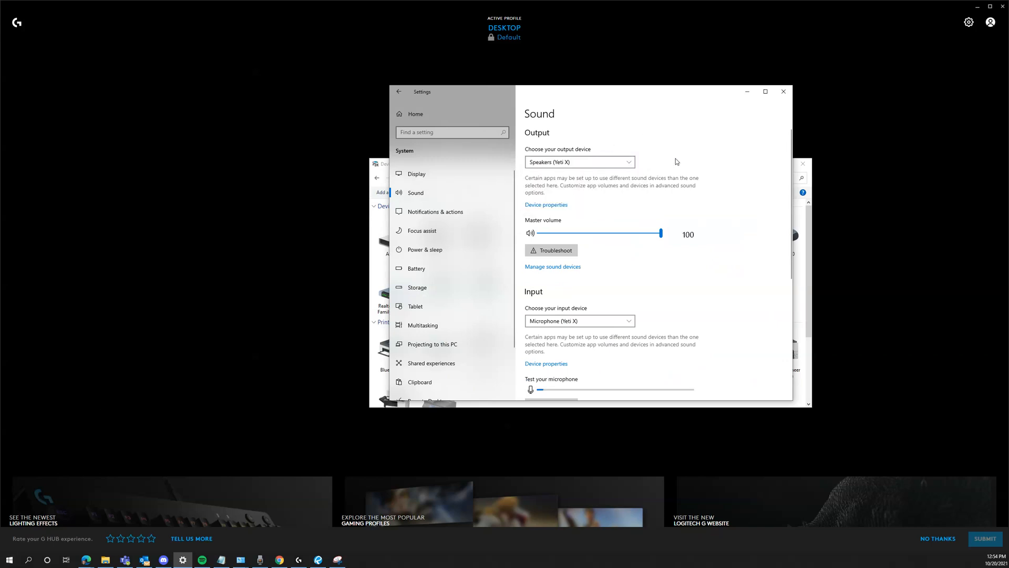